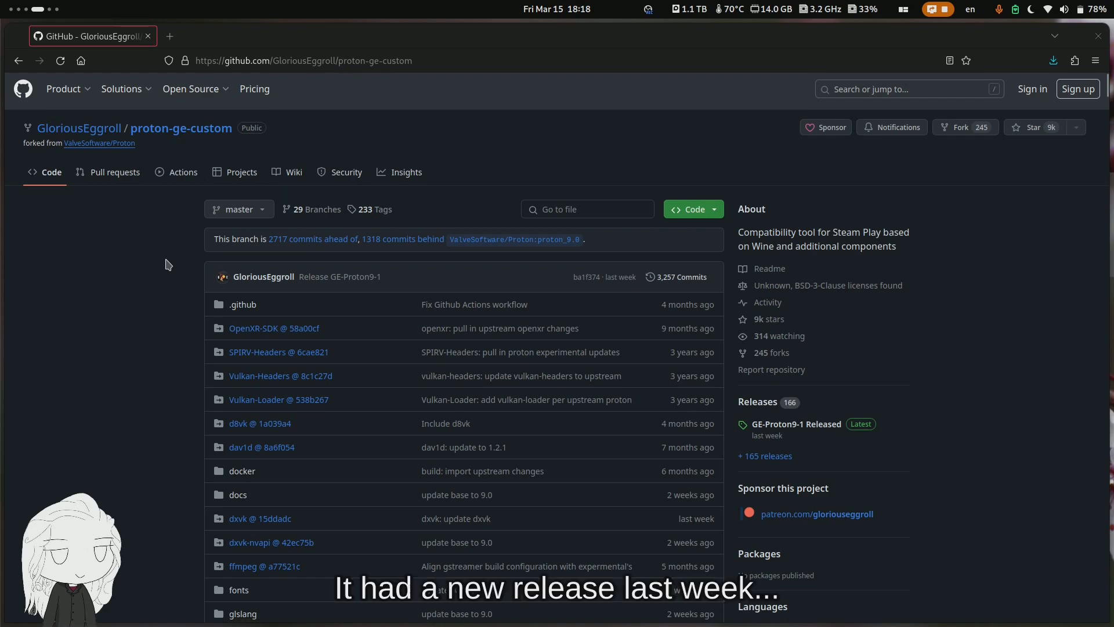
Scroll the proton-ge-custom README down to the Native installation section.
scroll(down, 3)
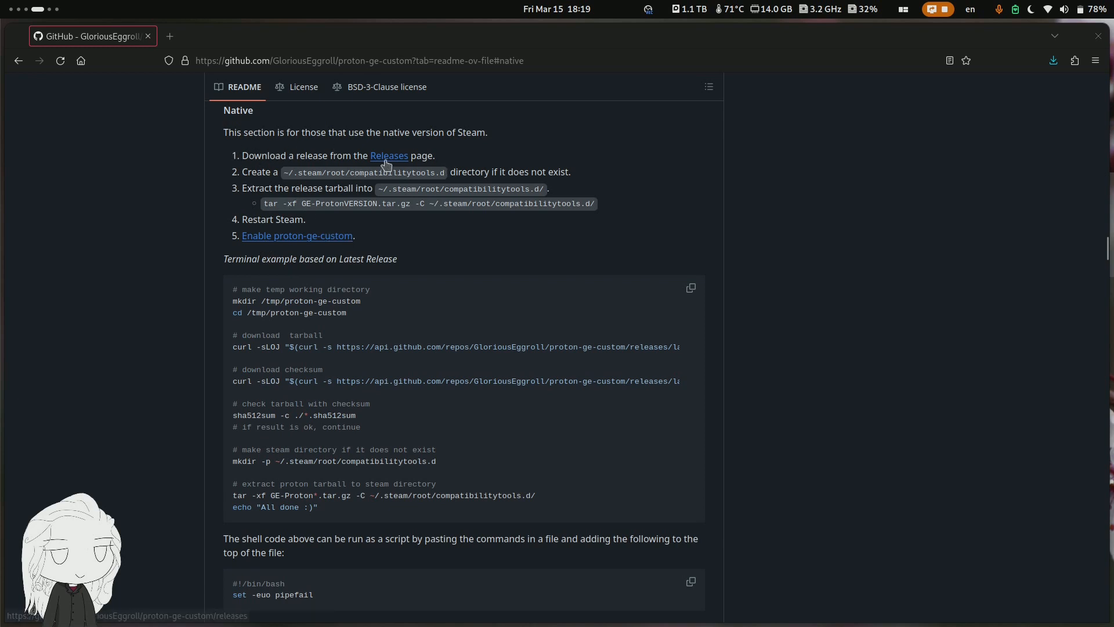
Download GE-Proton9-1.tar.gz (415 MB) from the Releases page and cancel the duplicate download.
click(389, 155)
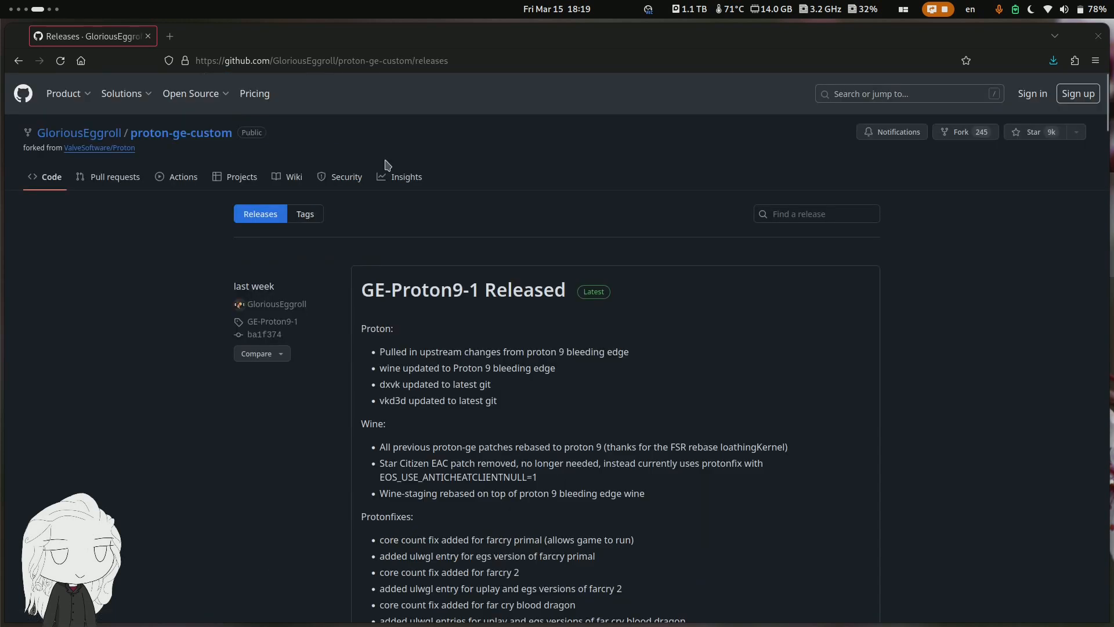
scroll(down, 3)
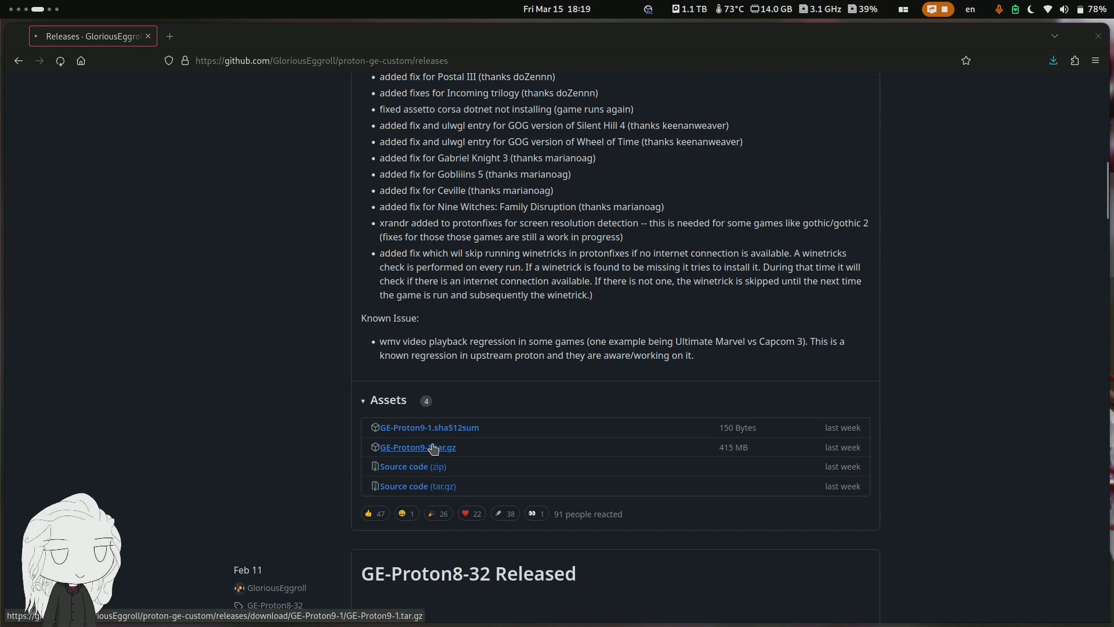
click(416, 446)
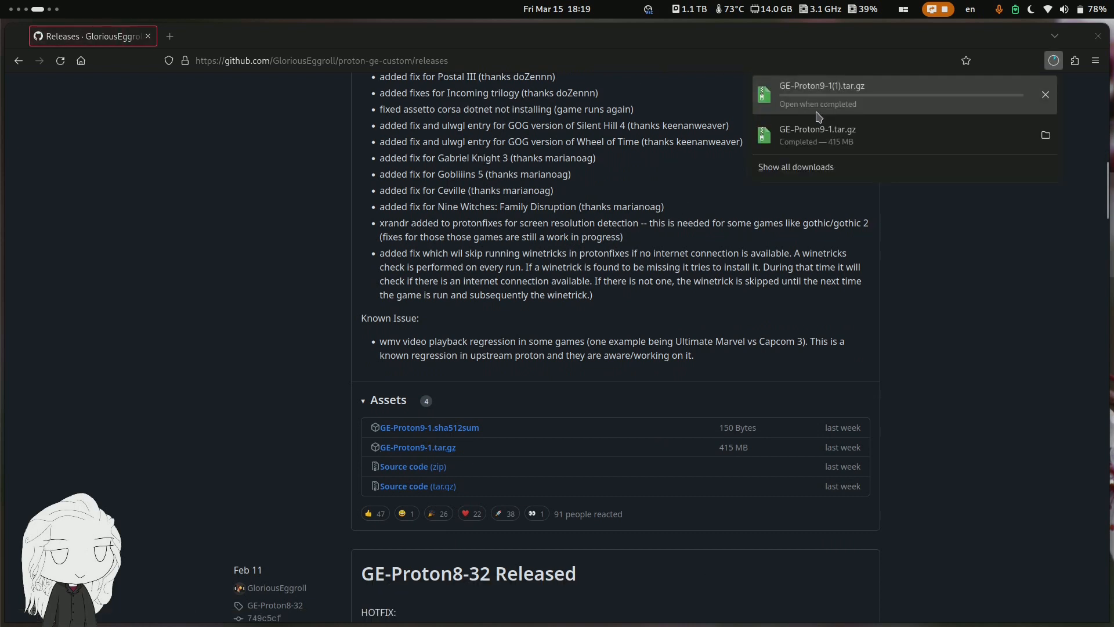
click(1044, 94)
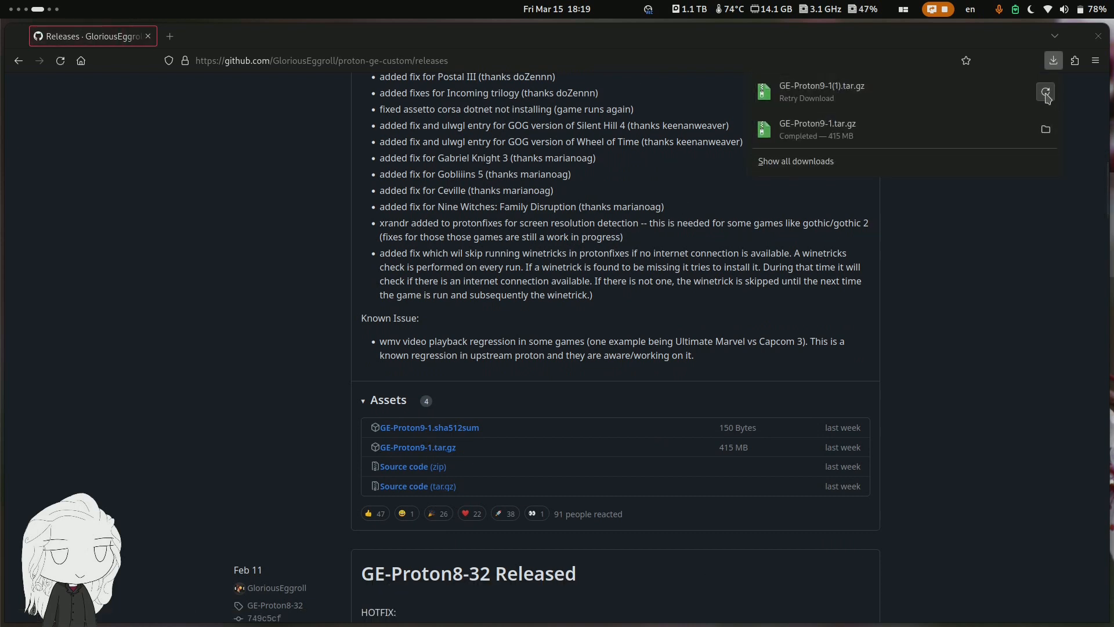
click(293, 120)
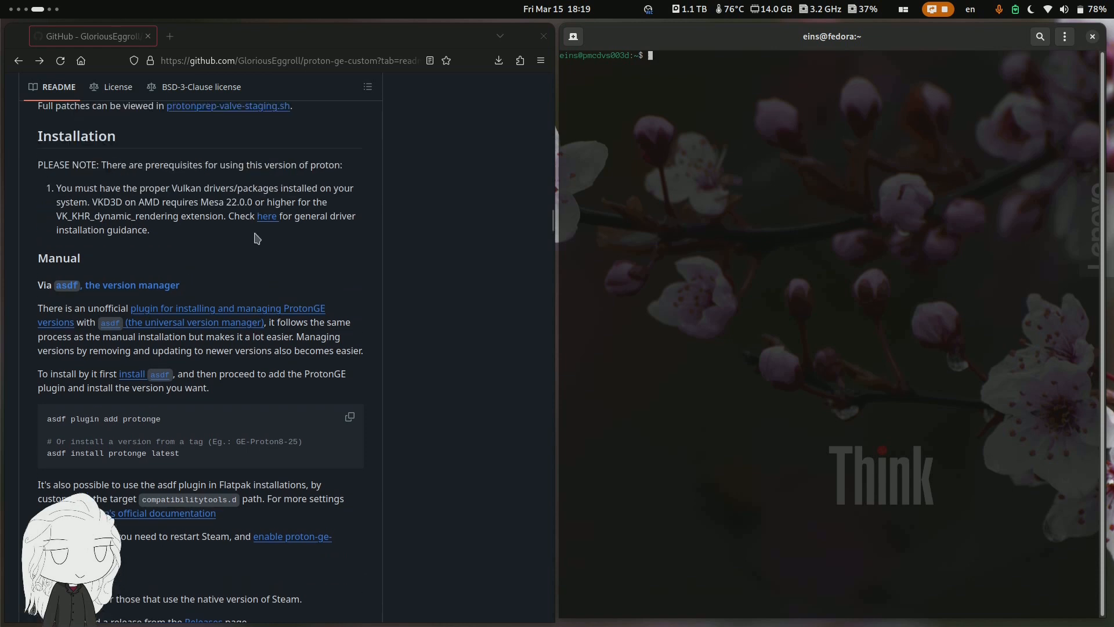
Show the Native steps beside the terminal and select the compatibilitytools.d path.
scroll(down, 3)
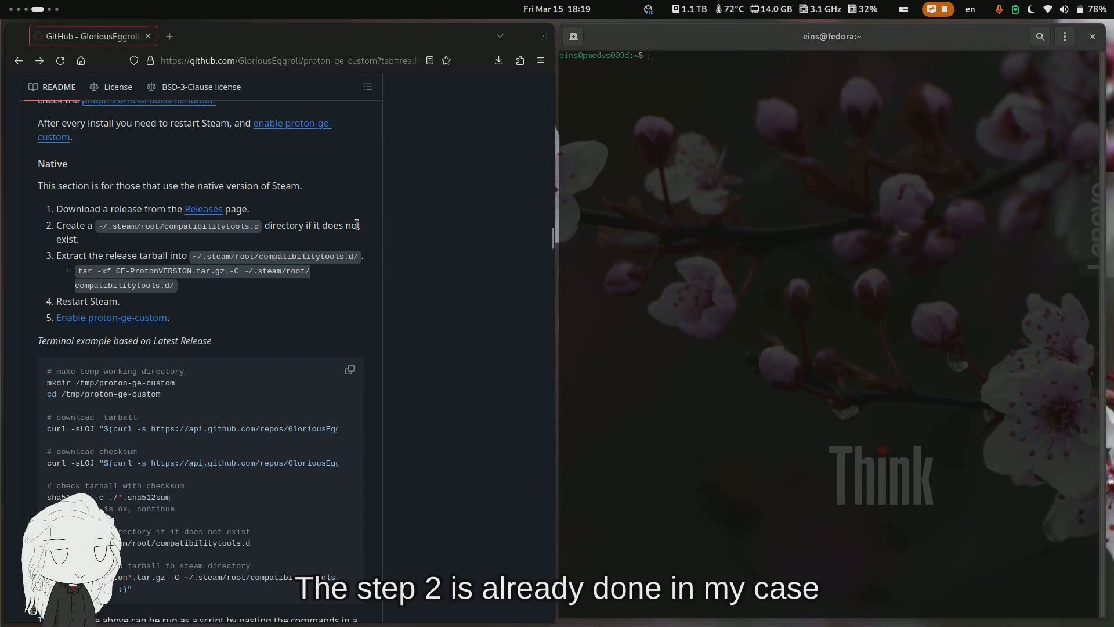
double_click(351, 226)
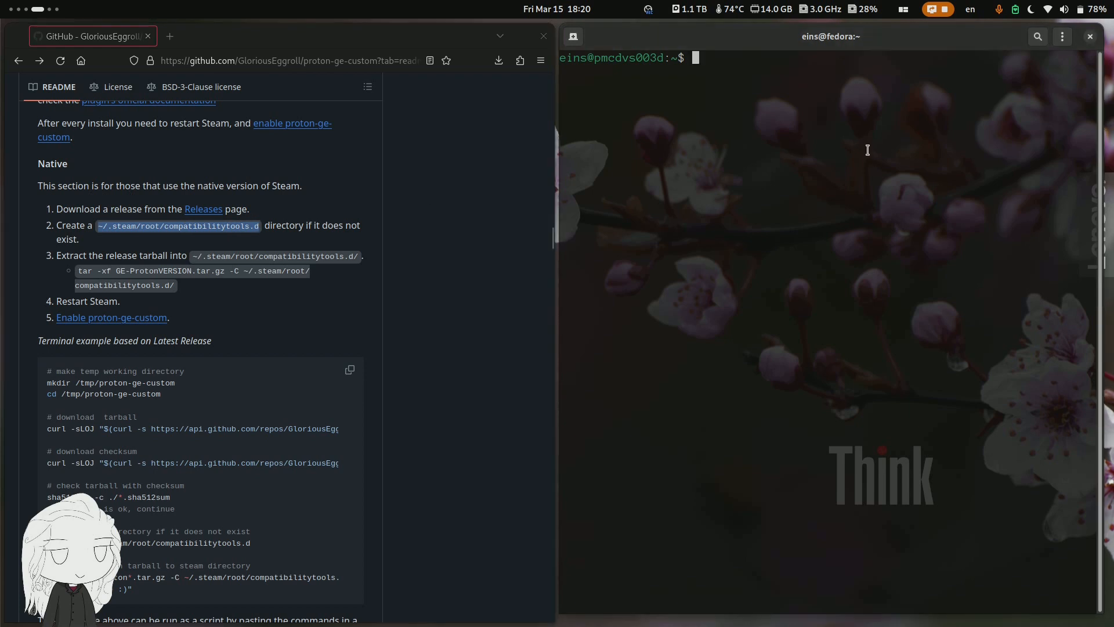
Run mkdir ~/.steam/root/compatibilitytools.d (already exists) and begin the tar command.
text(mk)
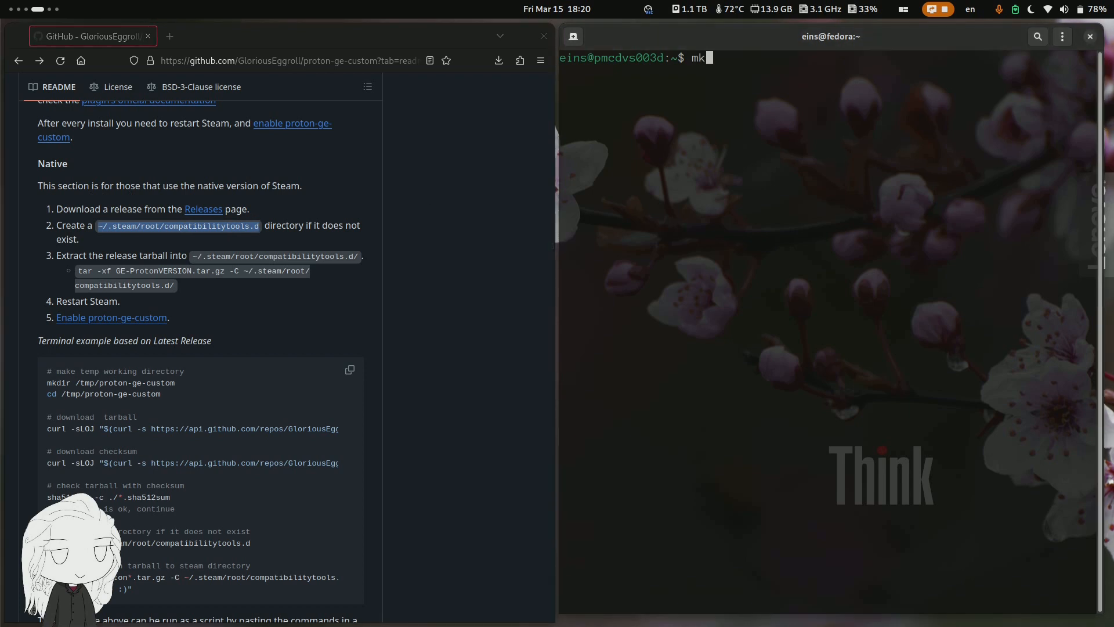
text(dir ~/.steam/root/compatibilitytools.d)
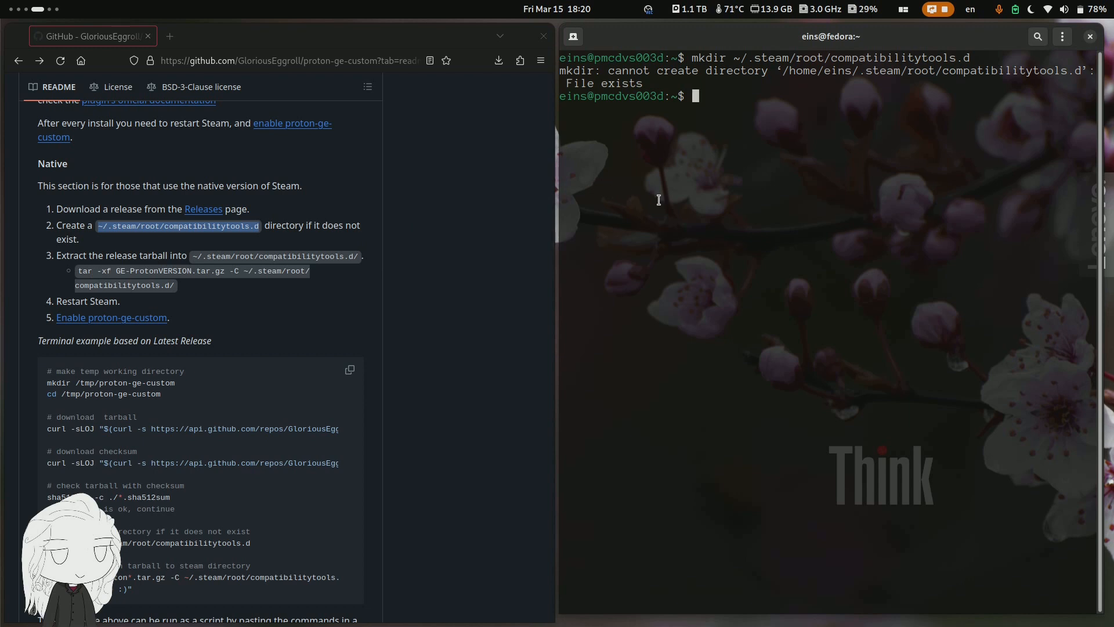
text(tar)
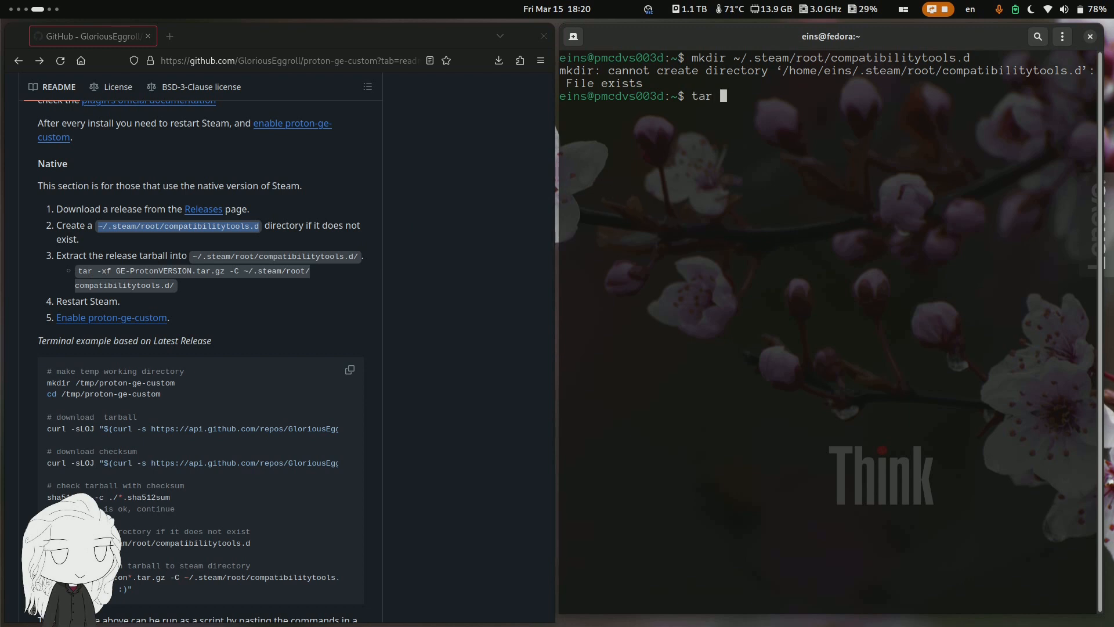
Extract GE-Proton9-1.tar.gz with tar -xf -C ~/.steam/root/compatibilitytools.d/, pasting the destination from the README.
text(-xf)
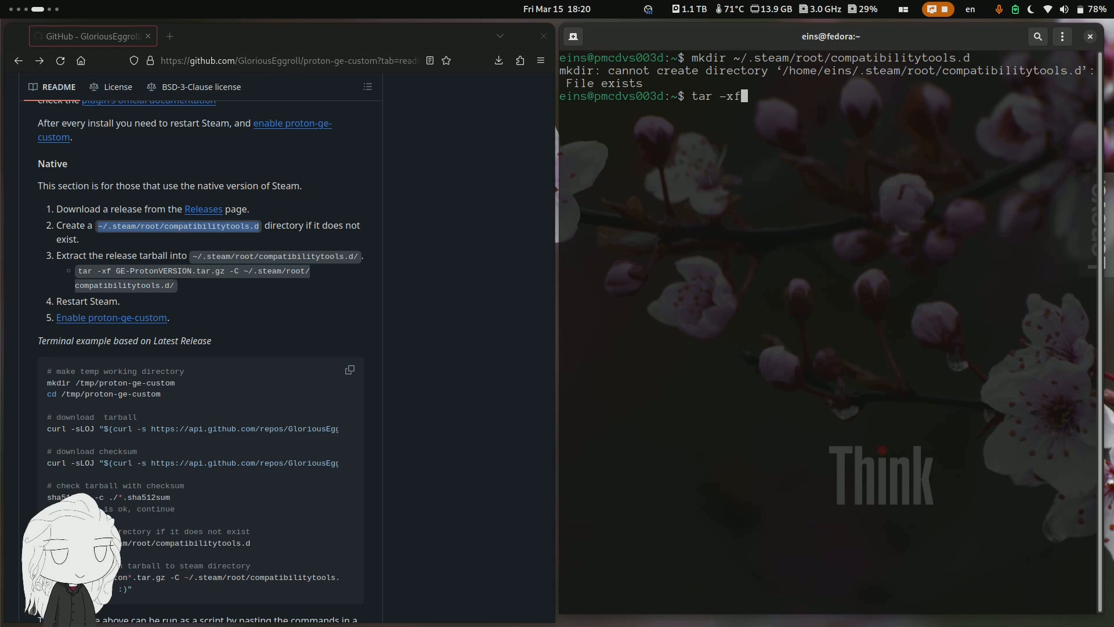
click(498, 60)
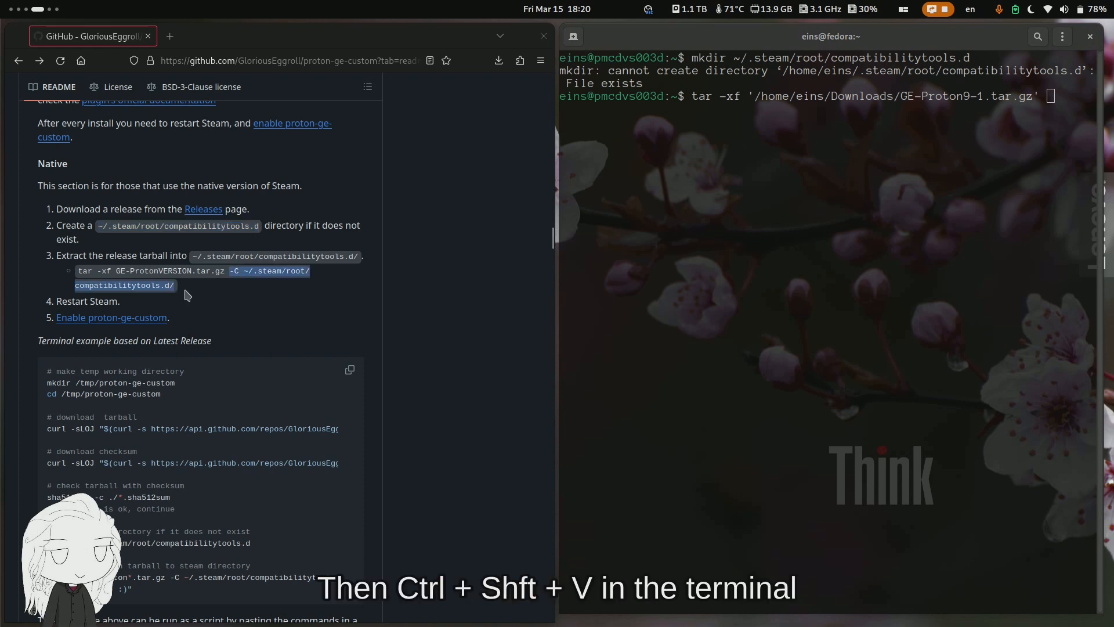
key(ctrl+shift+v)
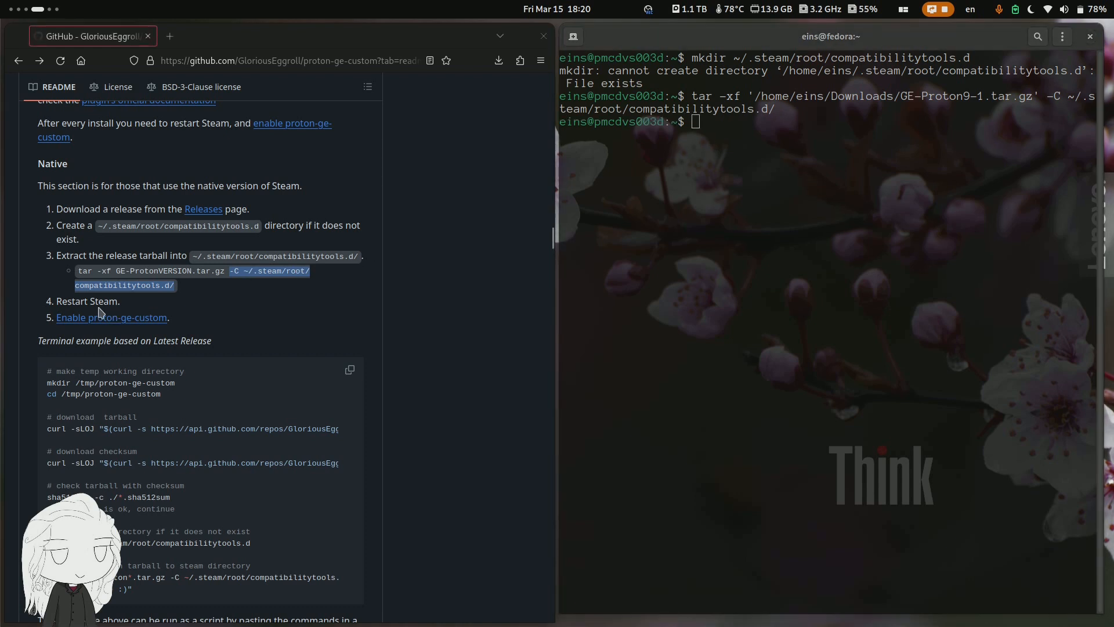
mouse_move(298, 300)
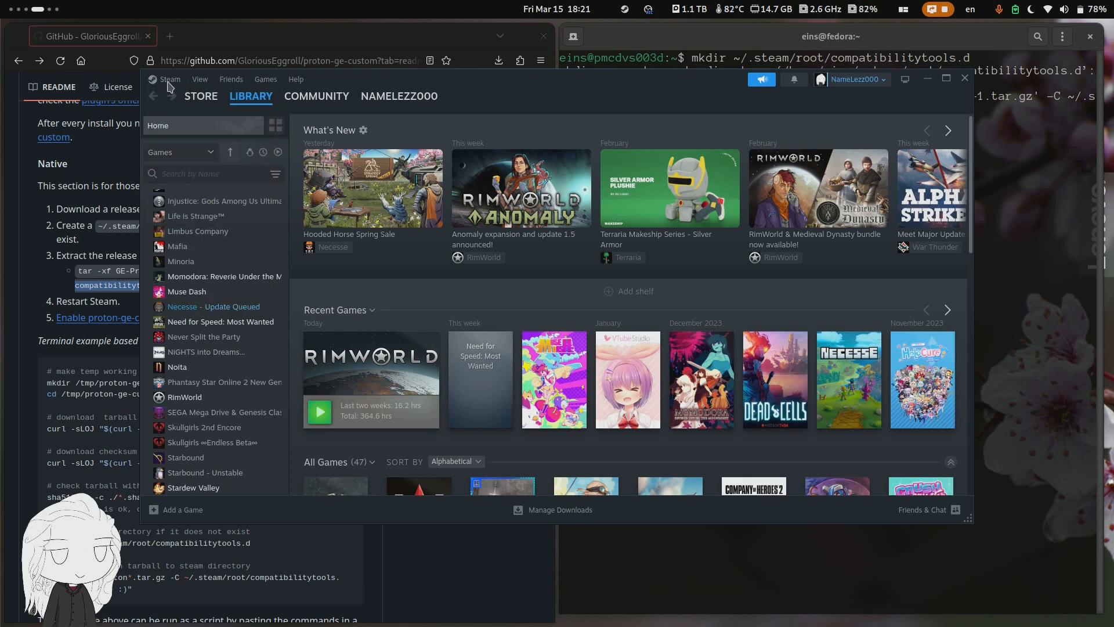
In Steam Settings > Compatibility, set 'Run other titles with' to GE-Proton9-1 and restart Steam.
click(169, 79)
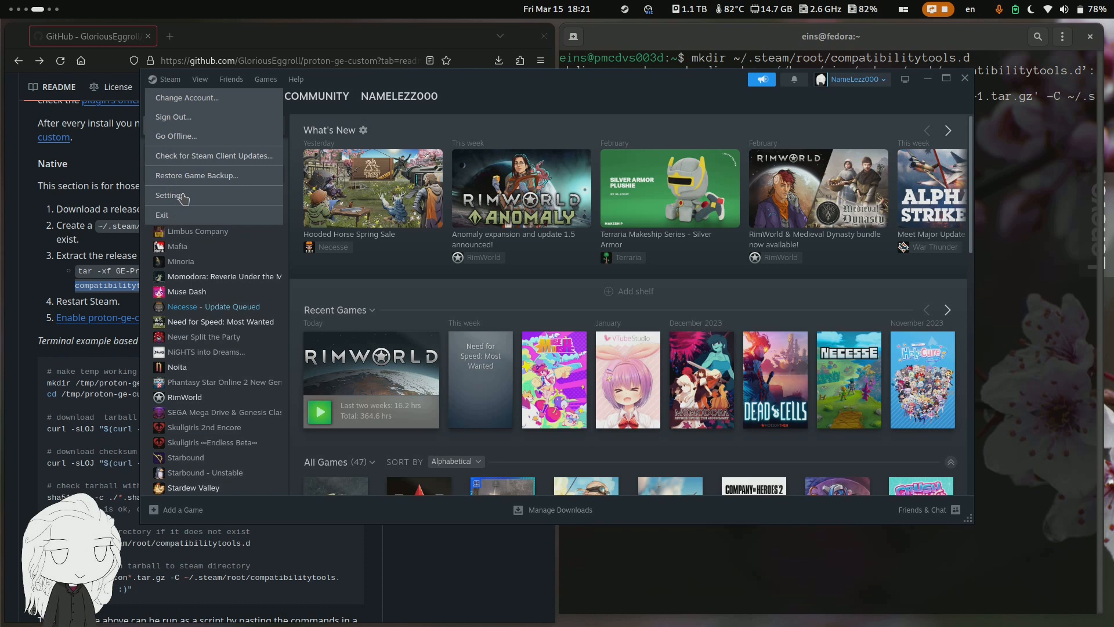
click(170, 195)
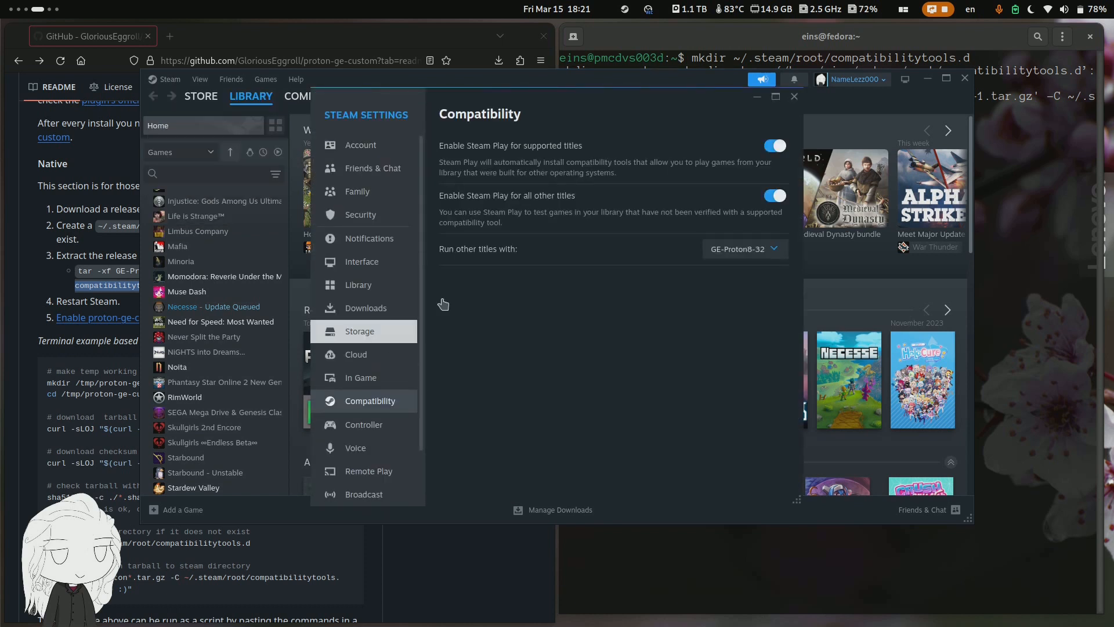
click(742, 248)
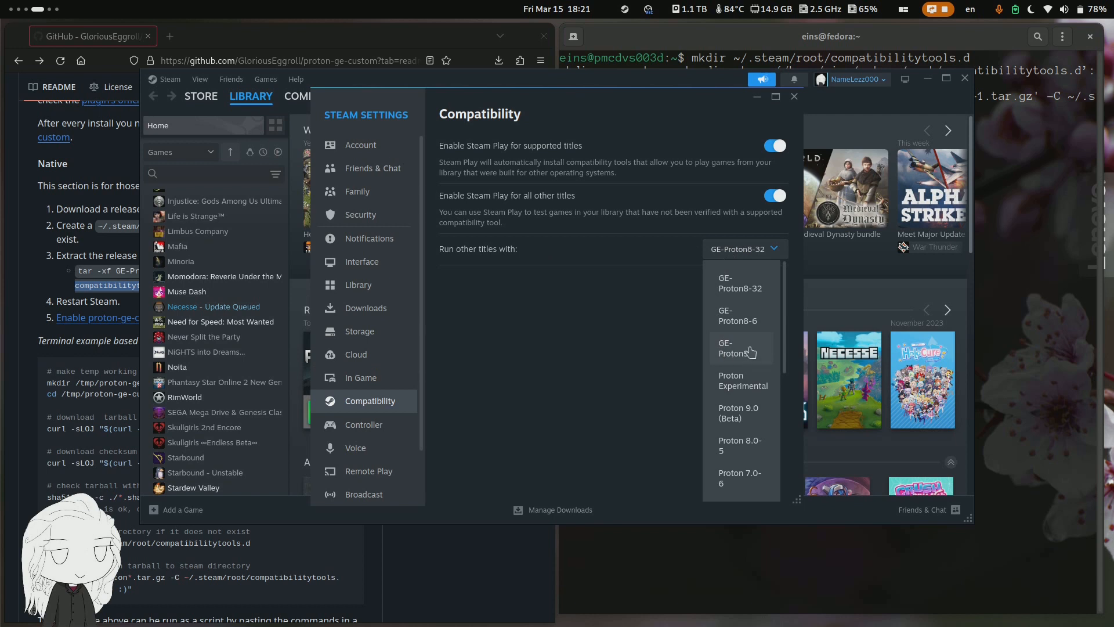
click(742, 348)
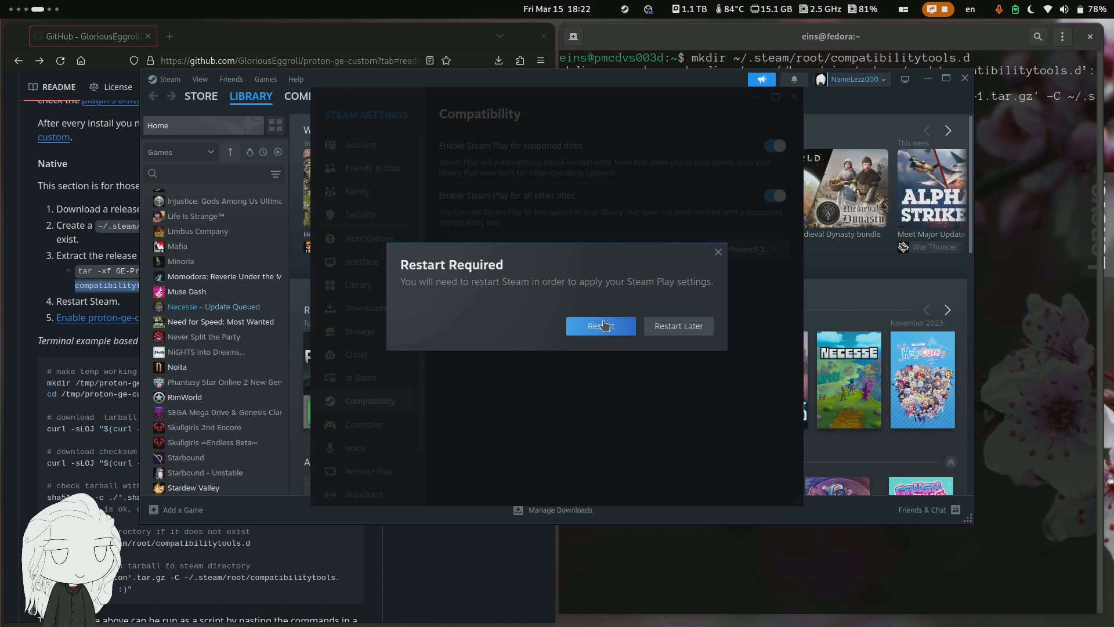
click(600, 326)
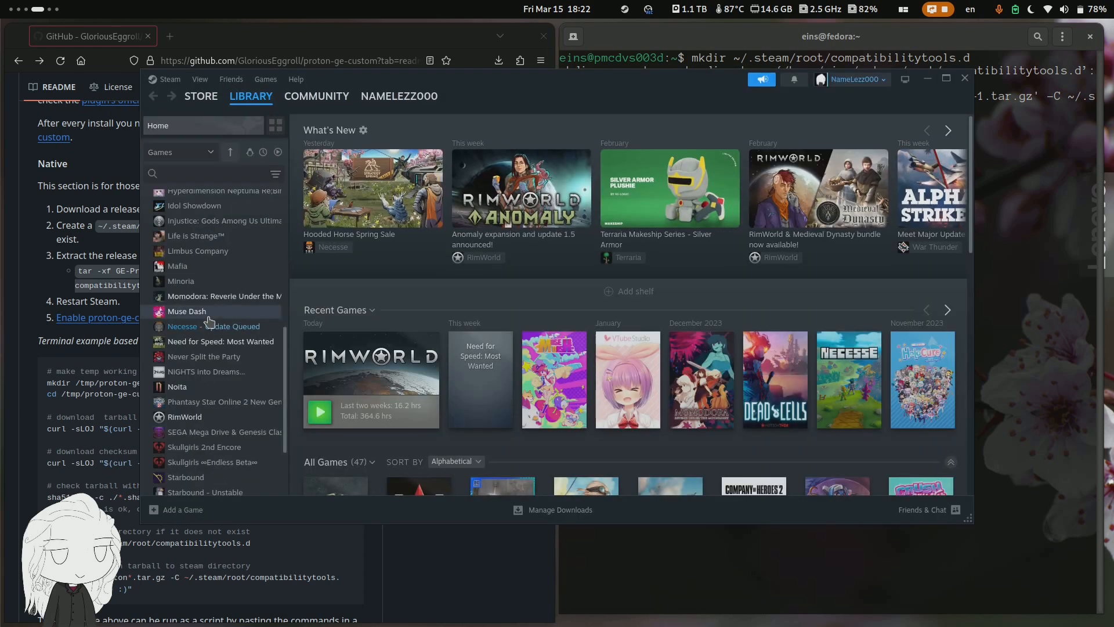
In Muse Dash's Properties > Compatibility, force GE-Proton9-1 in place of GE-Proton8-6.
right_click(183, 326)
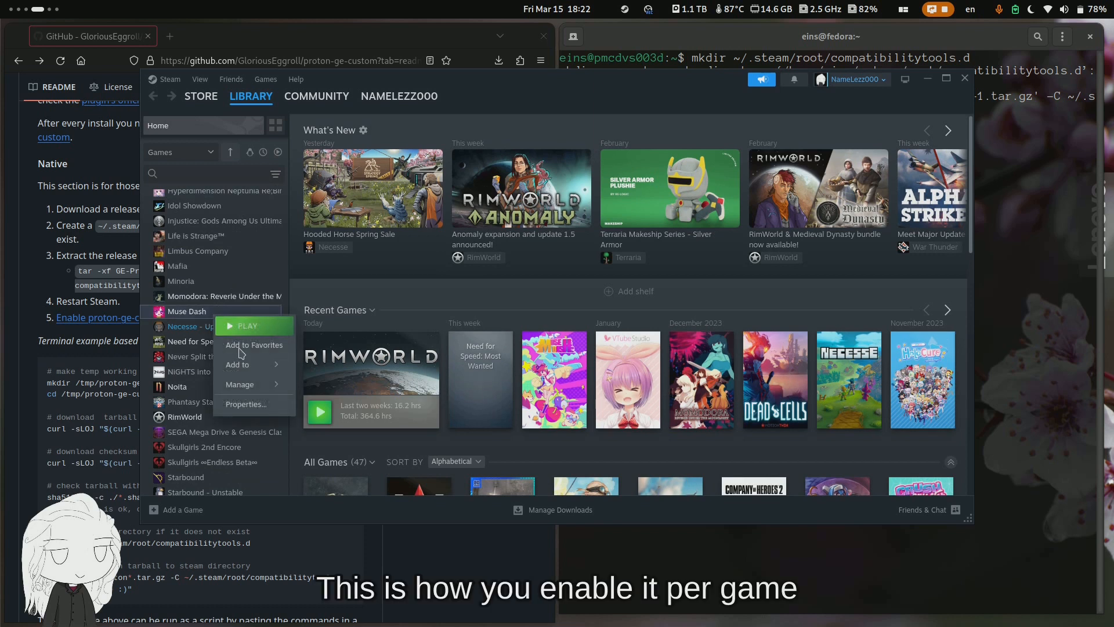
mouse_move(241, 384)
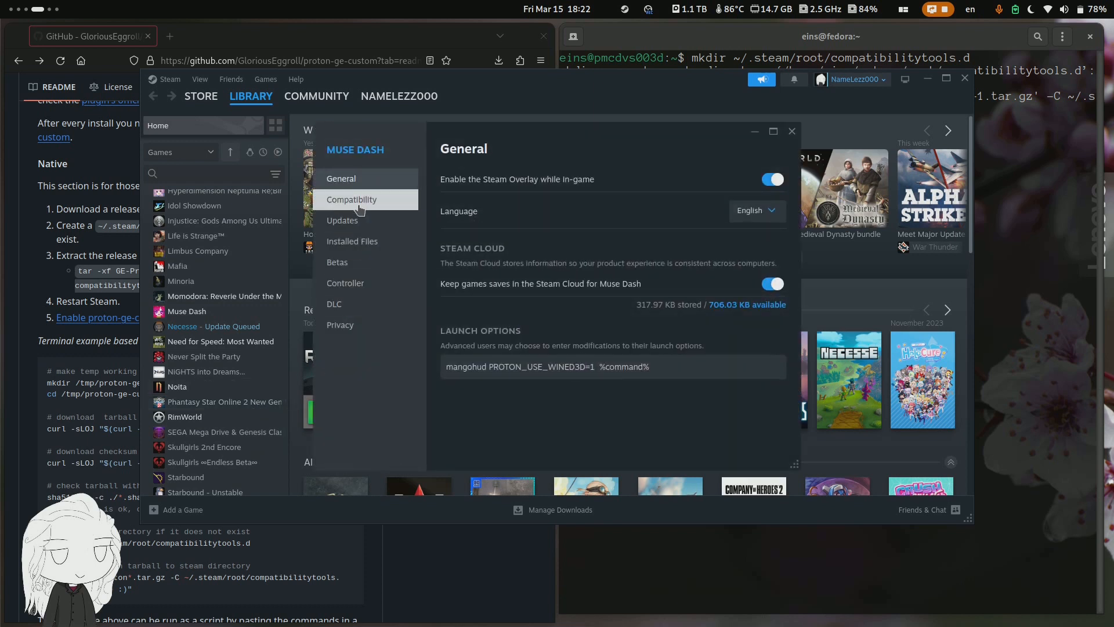
click(350, 198)
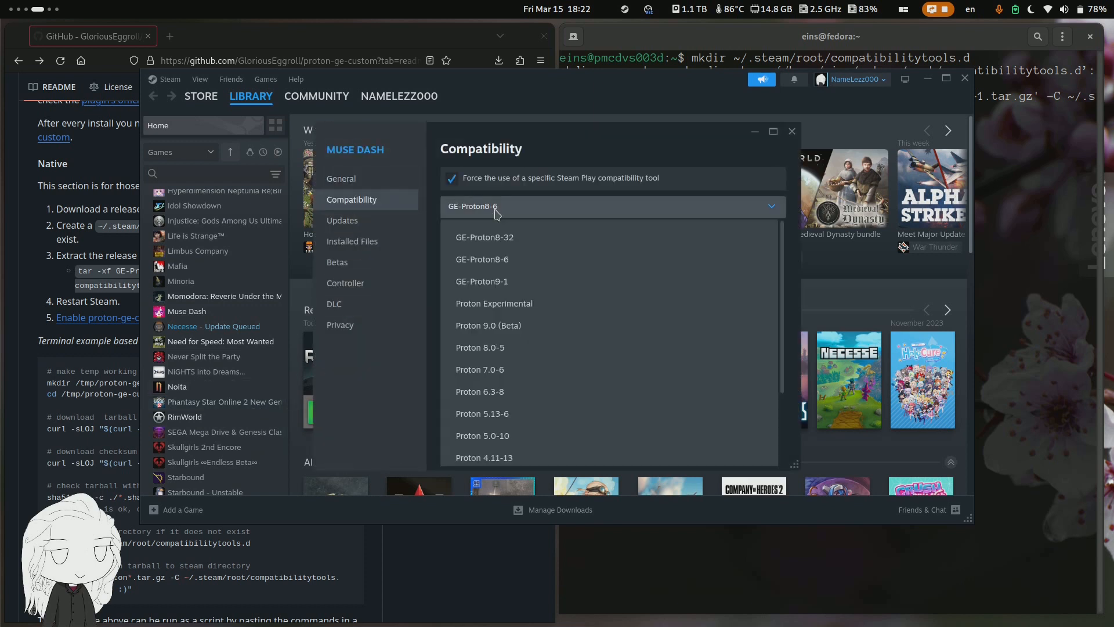
click(482, 281)
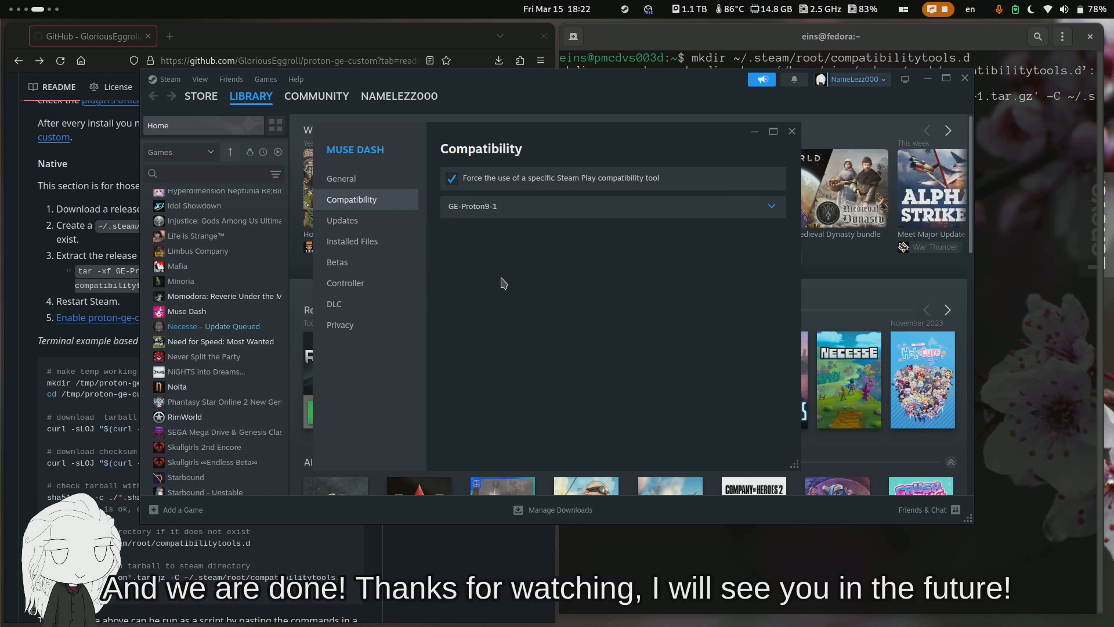